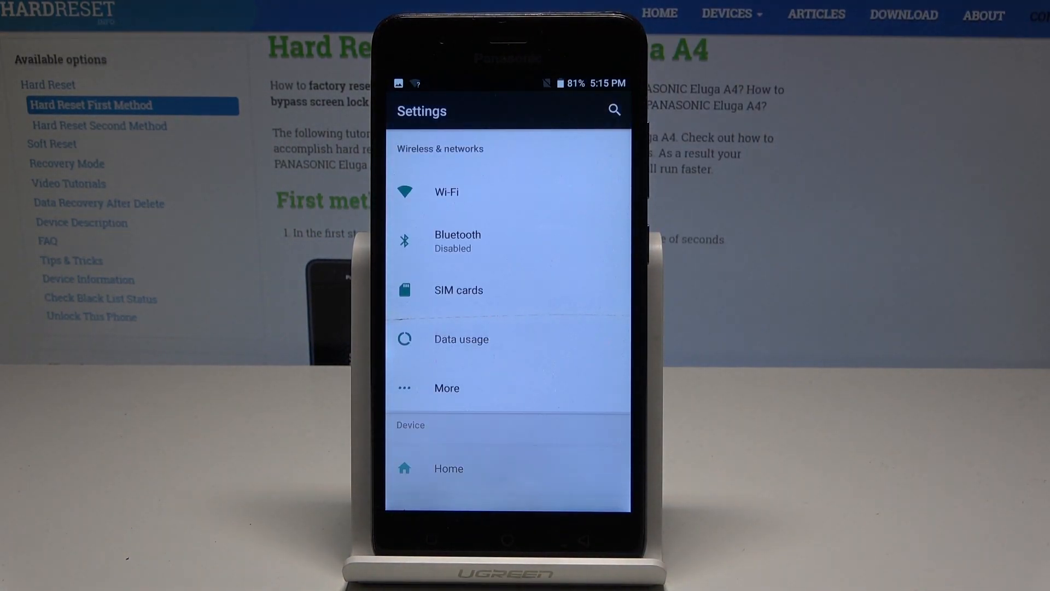
- Scroll the Settings list so the suggestions and wireless and networks entries are showing
scroll("down", 3)
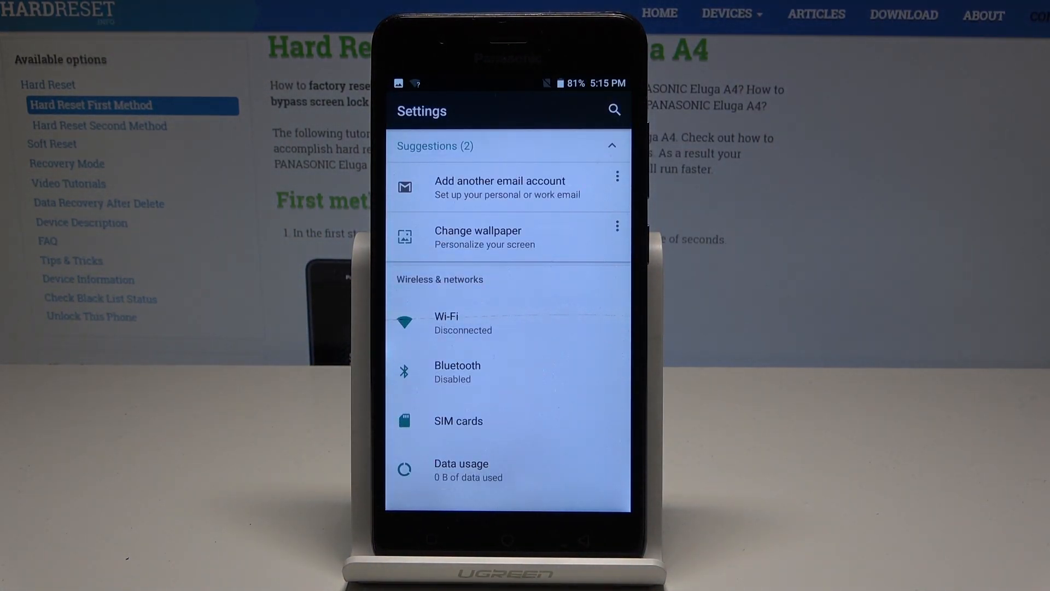
mouse_move(937, 133)
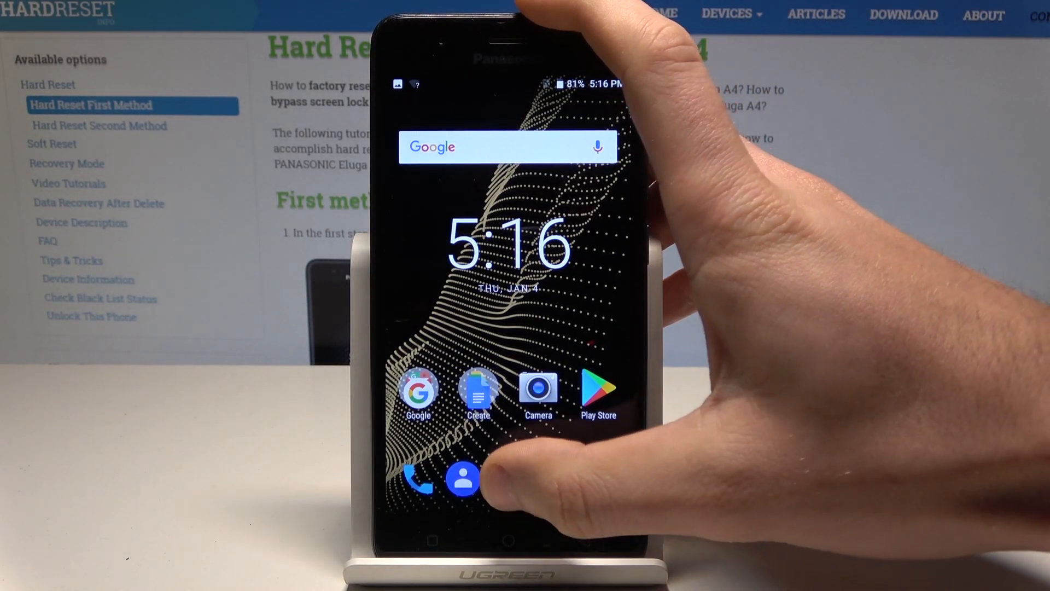
- Go from the launcher's app drawer into the Gallery app to view the captured Settings screenshot
left_click(464, 477)
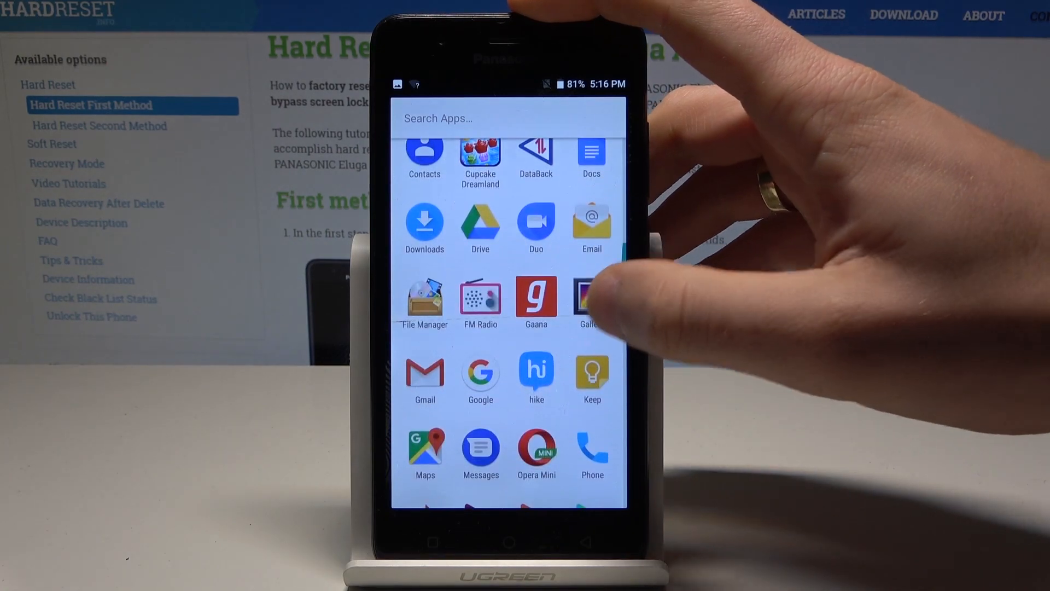
left_click(589, 301)
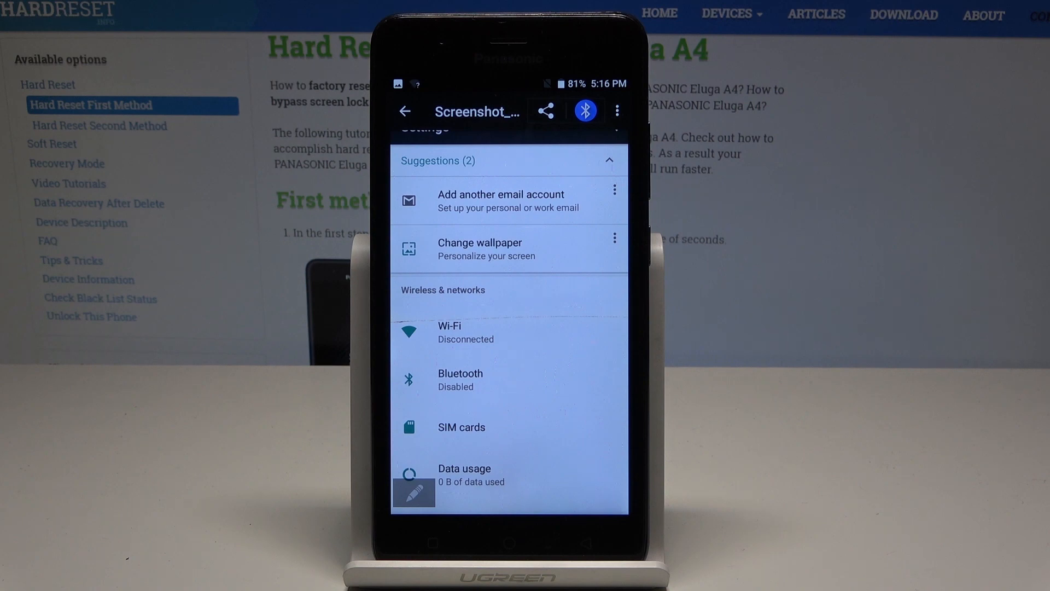
- Hide the Gallery toolbar and edit button so the Settings screenshot shows full screen
left_click(405, 112)
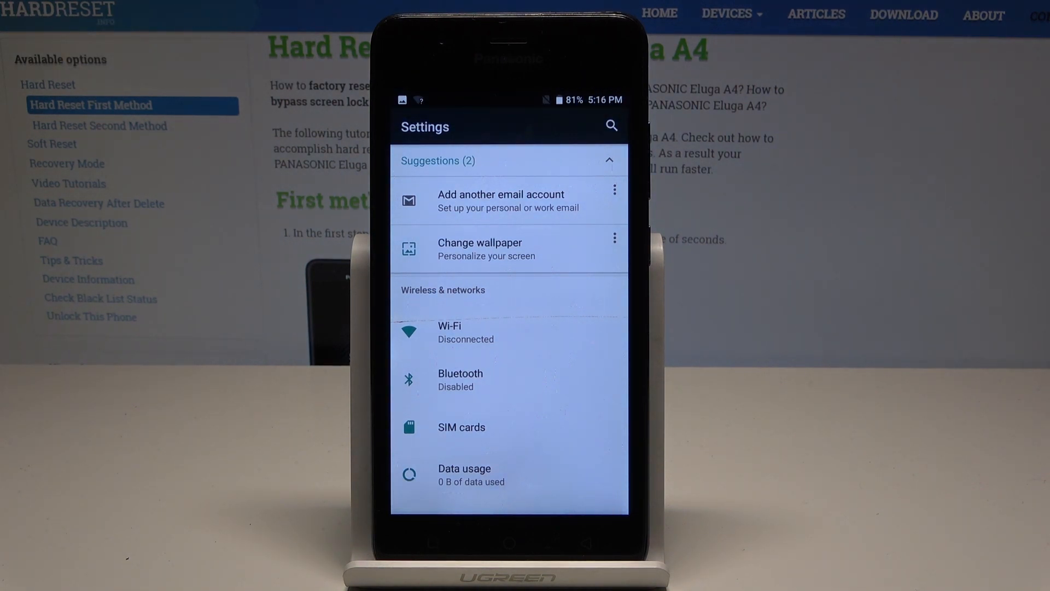